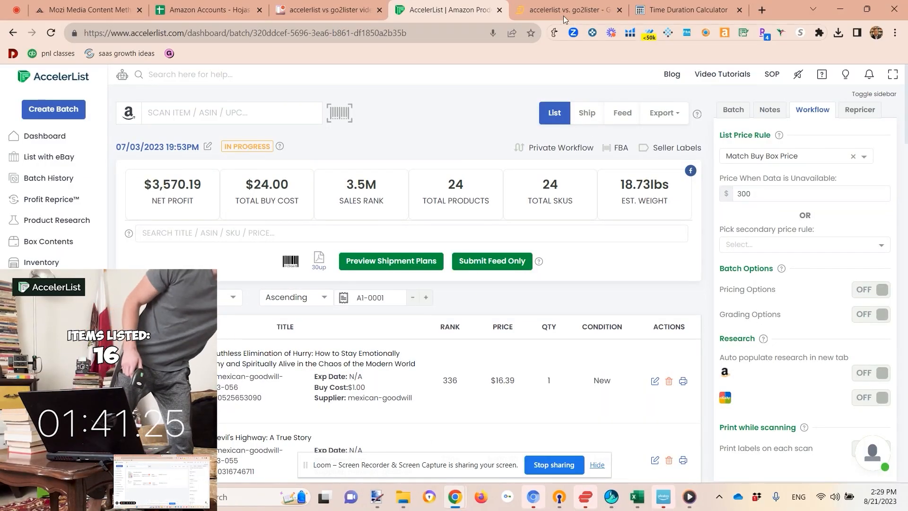
Compare the 24-item batch in Go2Lister with the AccelerList batch page and return to Go2Lister
left_click(568, 10)
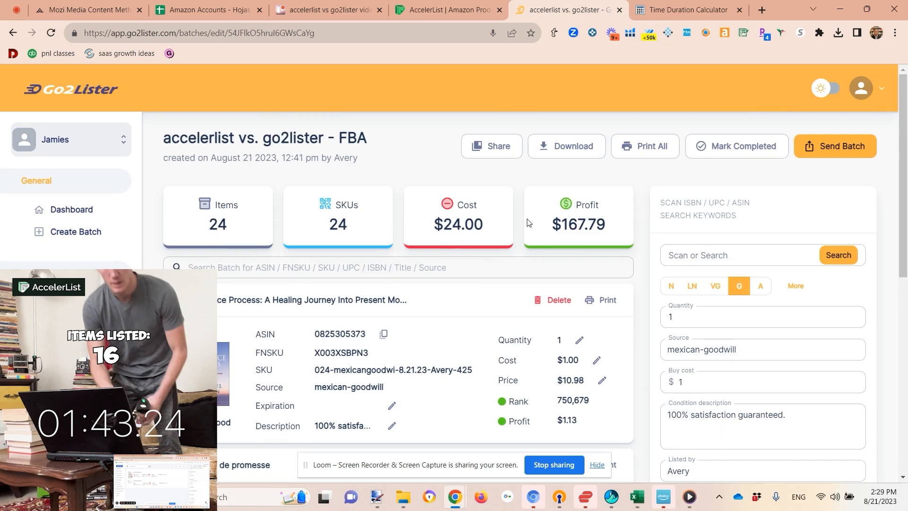
mouse_move(388, 234)
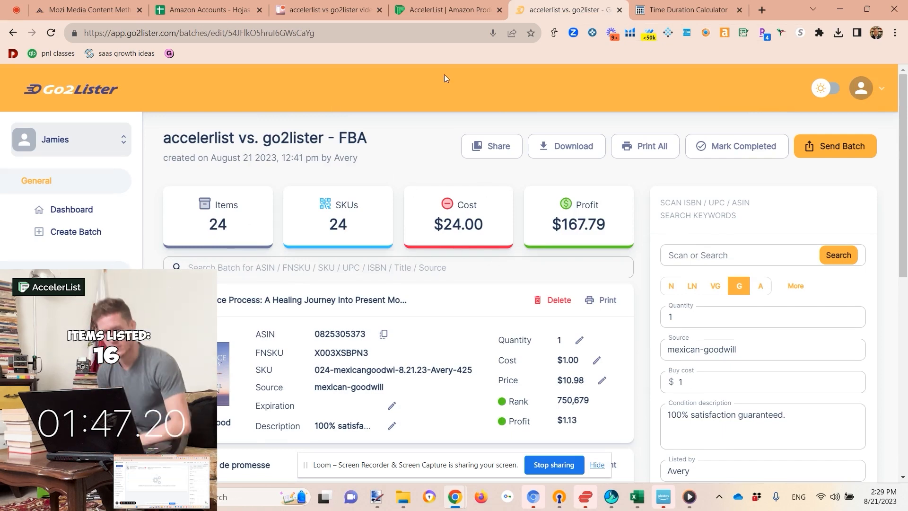
left_click(449, 10)
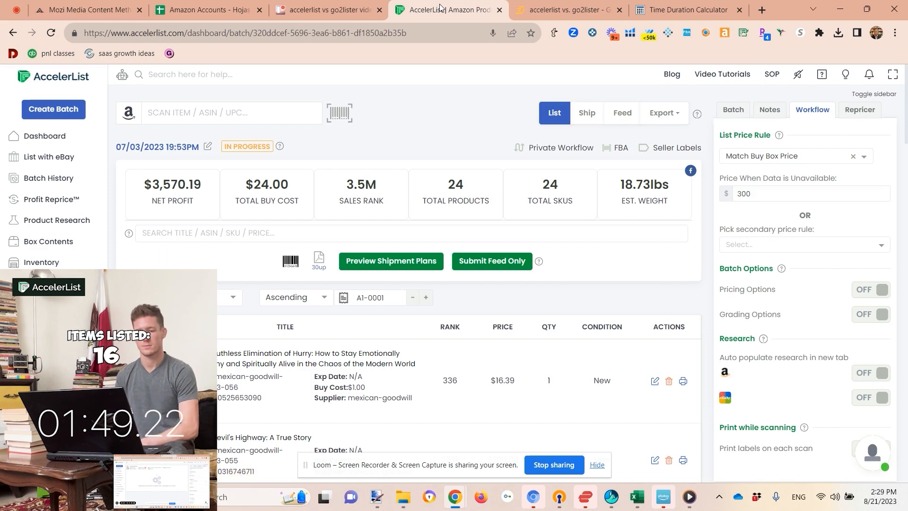
left_click(567, 9)
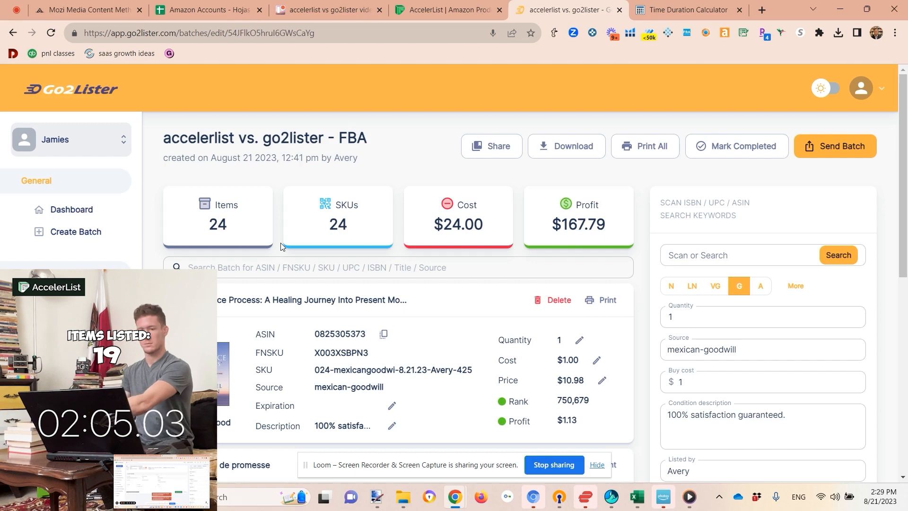
Review AccelerList's Batch, Notes, Workflow and Repricer settings (Match Buy Box, $300 fallback, $0 min profit), then return to Go2Lister
left_click(446, 9)
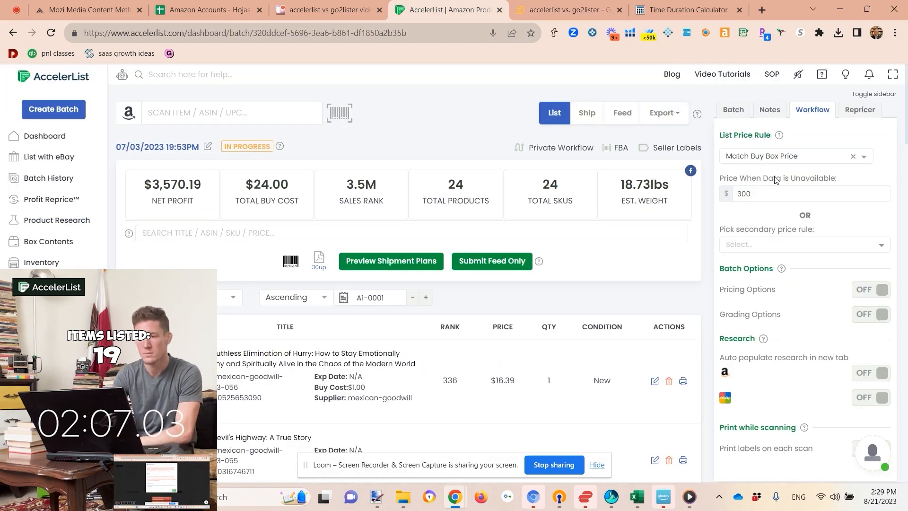
left_click(733, 110)
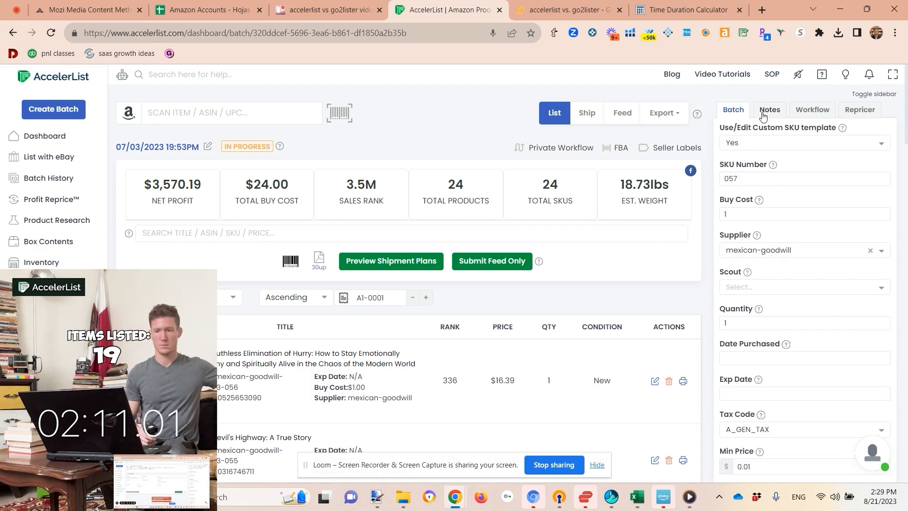
left_click(769, 110)
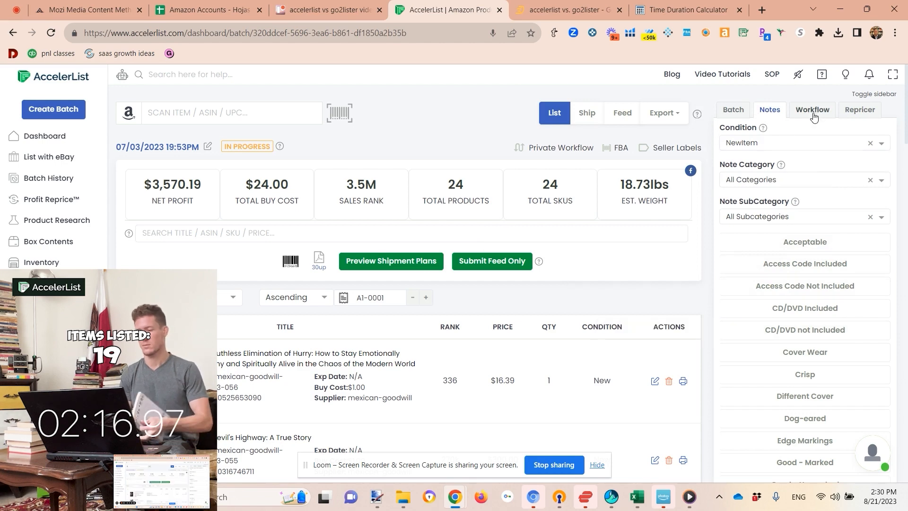
left_click(813, 110)
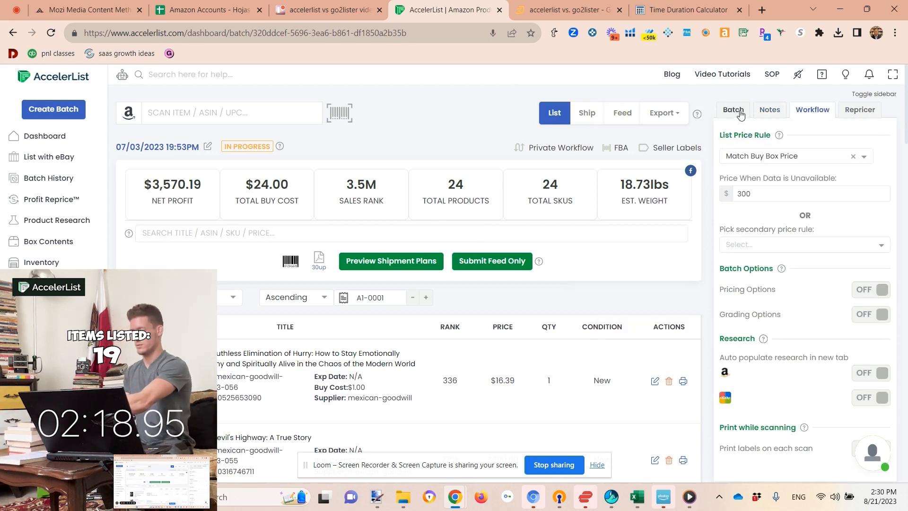
left_click(860, 110)
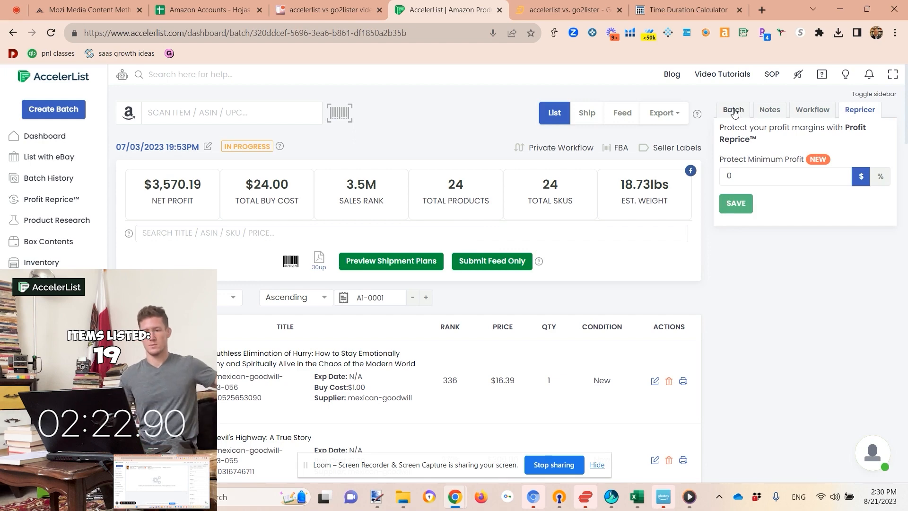
left_click(732, 110)
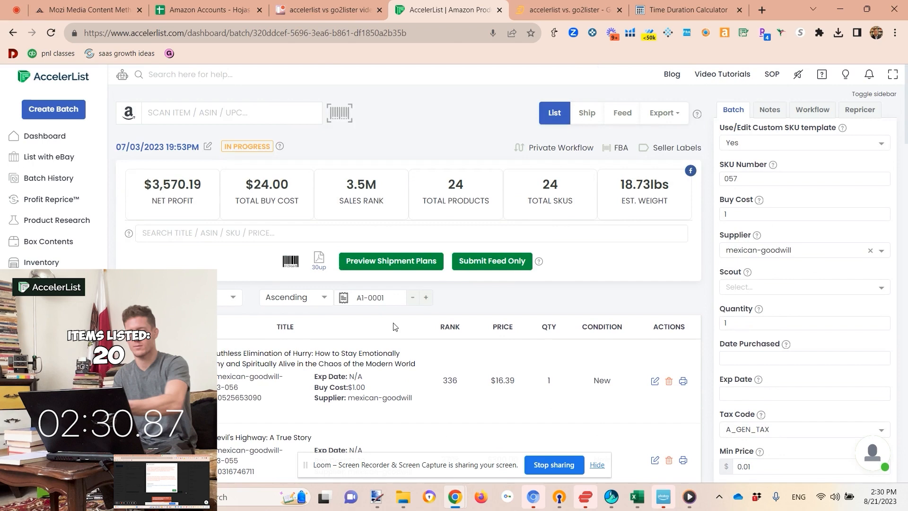
left_click(567, 10)
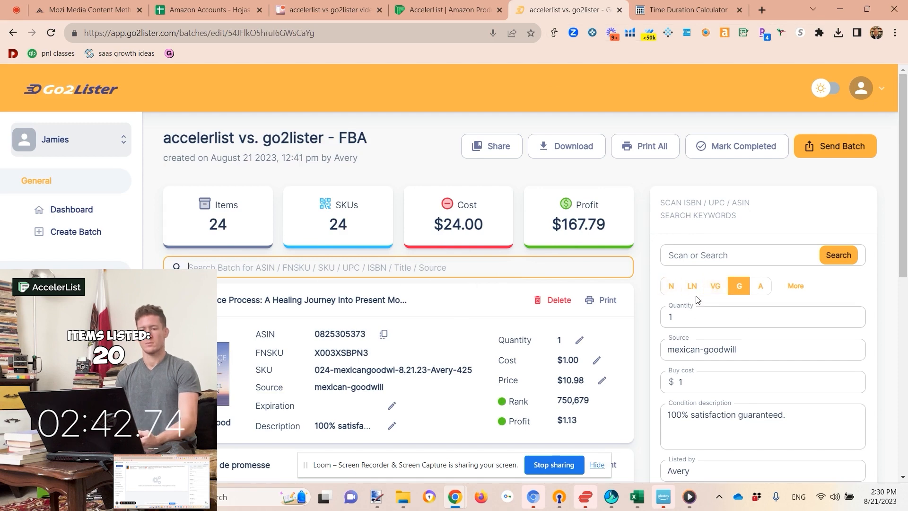
Set the AccelerList default listing condition to UsedGood in the Notes settings
left_click(760, 285)
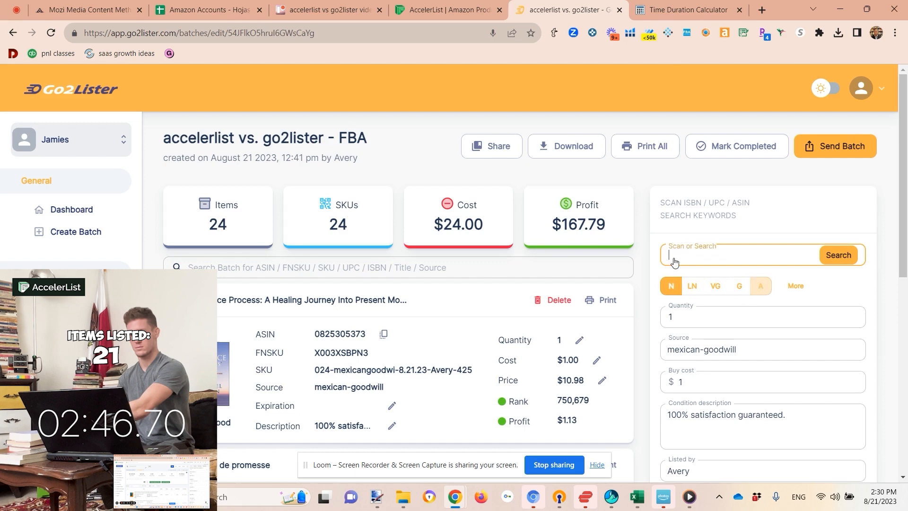
left_click(445, 9)
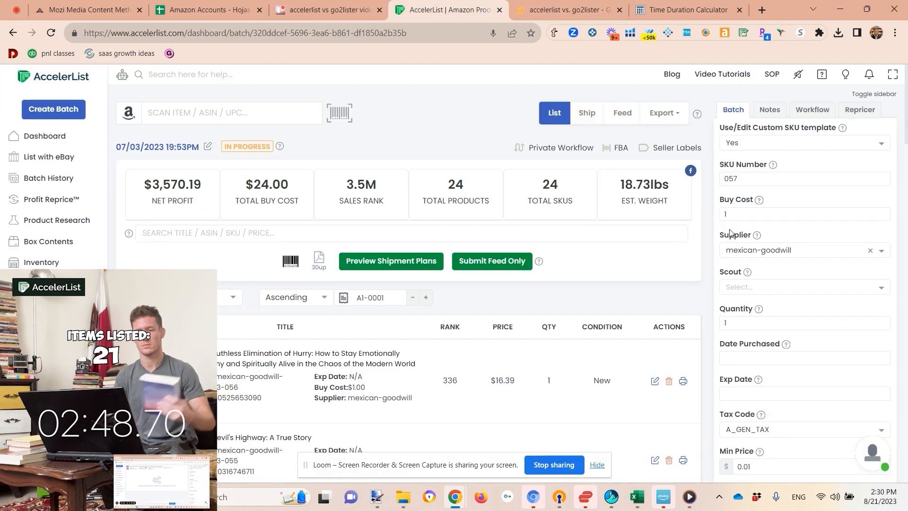
left_click(768, 109)
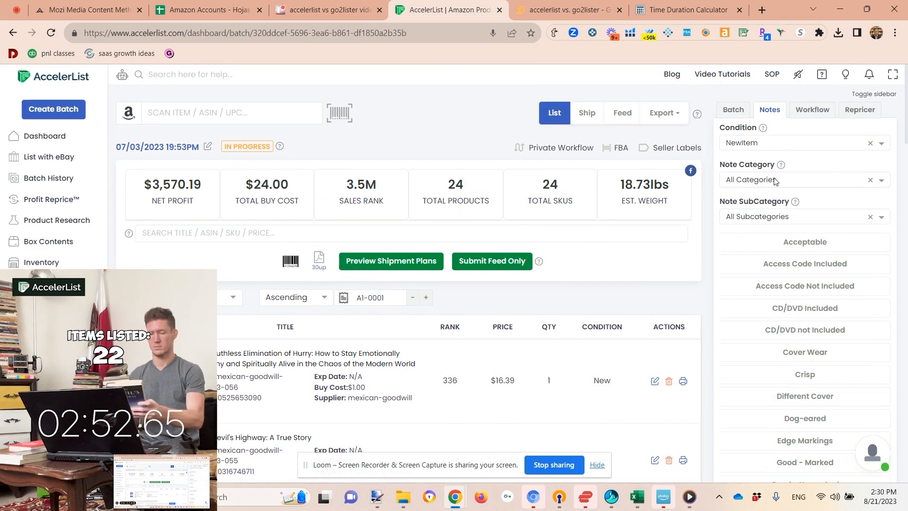
left_click(799, 143)
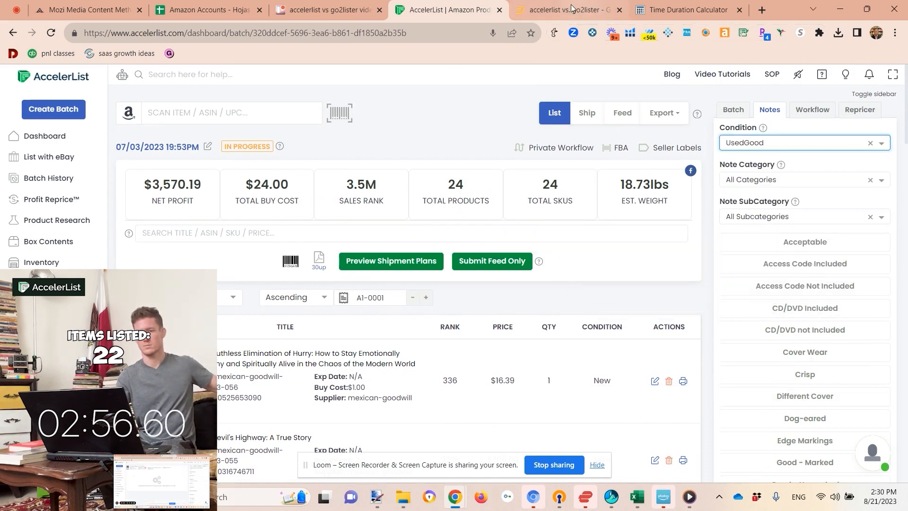
Set the Go2Lister batch condition to Good and ready the scan field for the next book
left_click(566, 10)
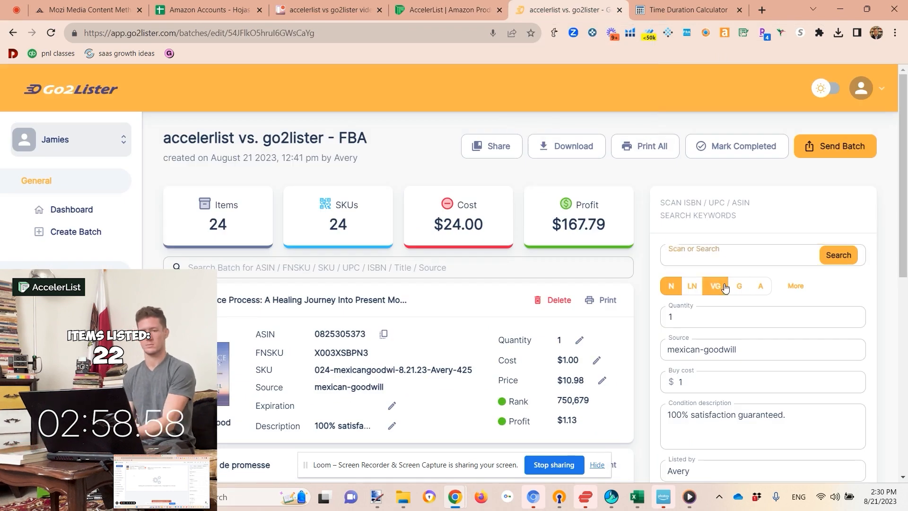
left_click(739, 286)
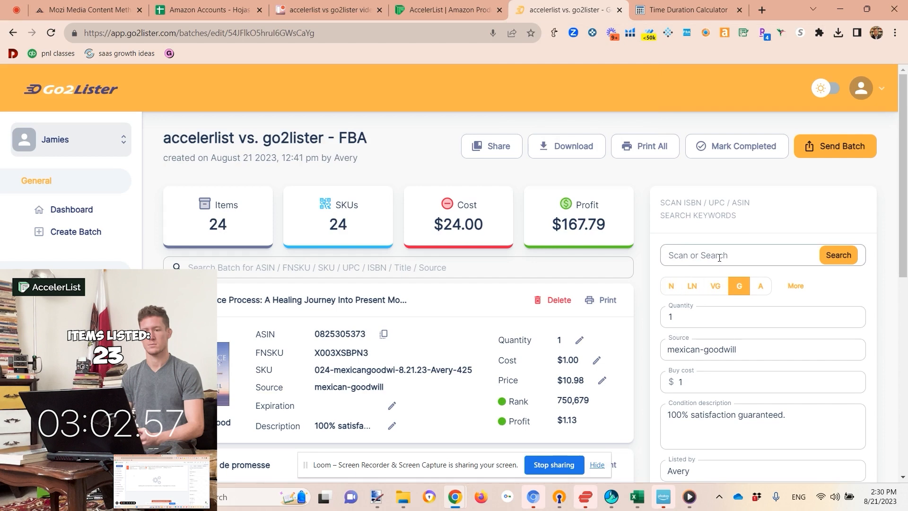
left_click(724, 349)
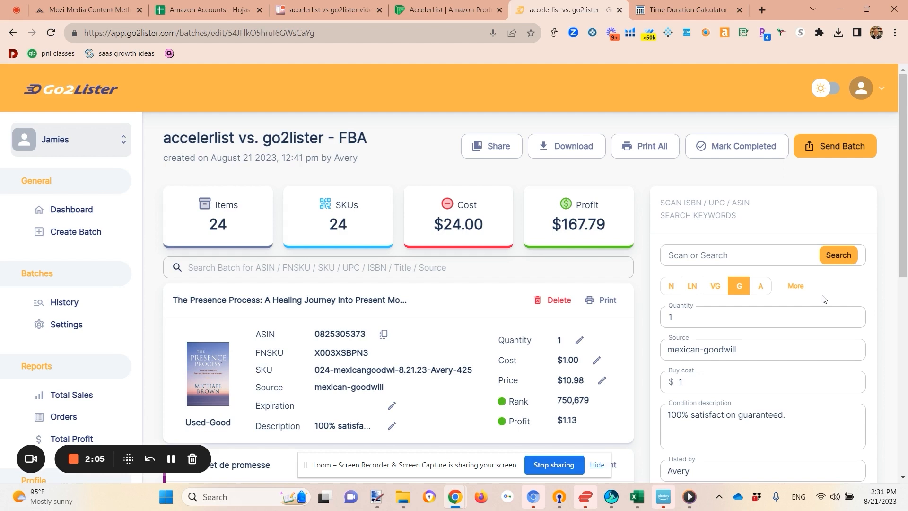
mouse_move(829, 198)
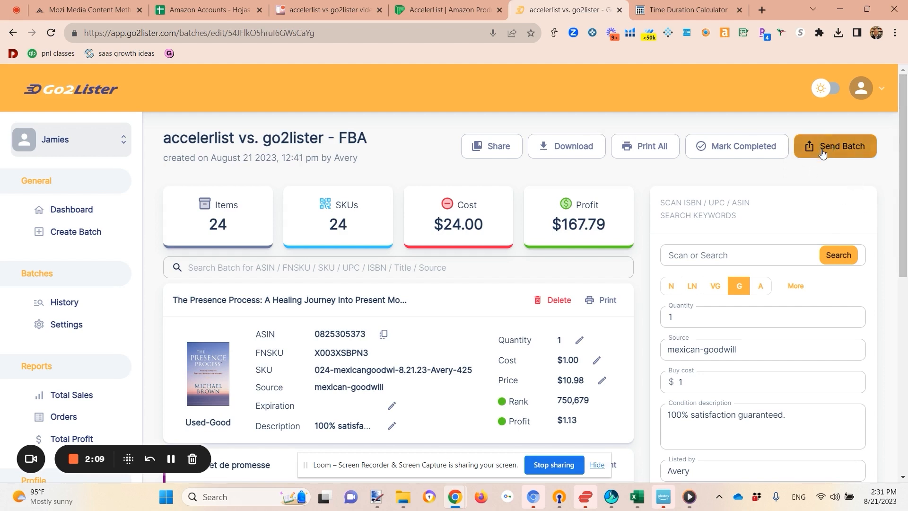
Preview AccelerList's shipment plans and accept the 24-unit CLT2 shipment in Go2Lister
left_click(842, 146)
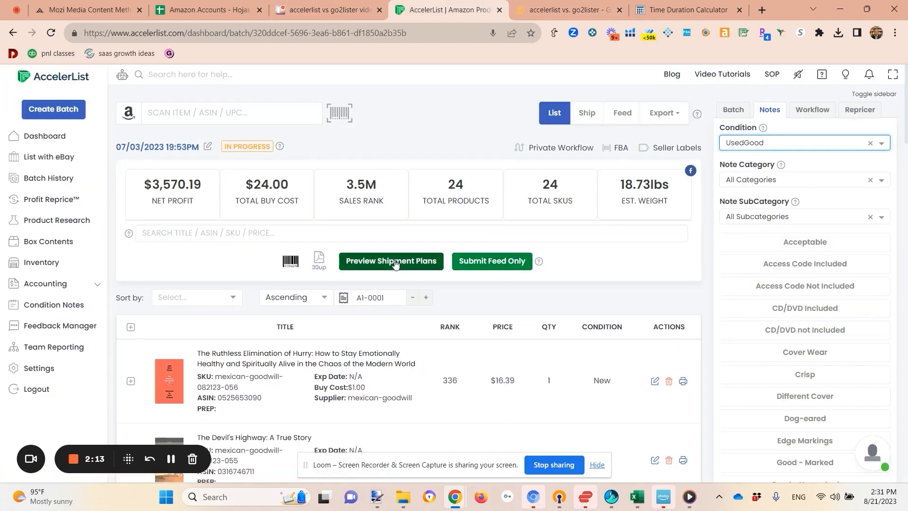
left_click(391, 261)
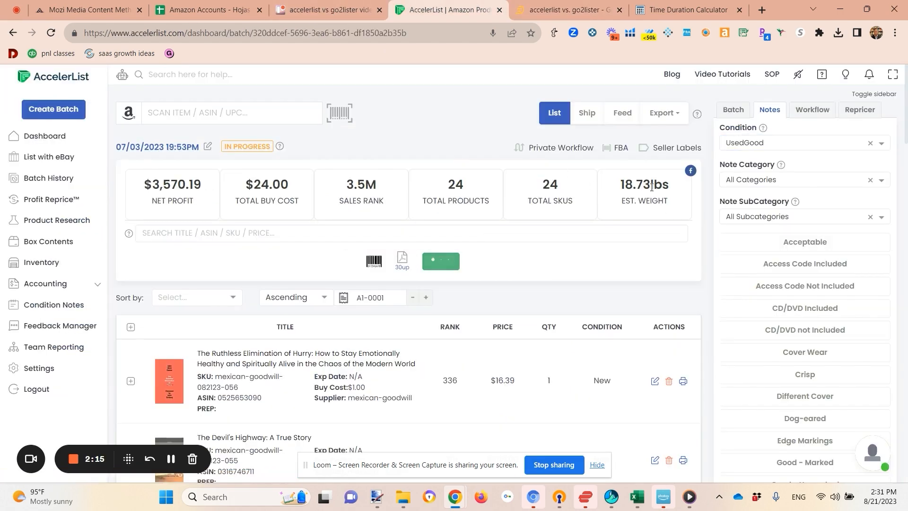
left_click(567, 10)
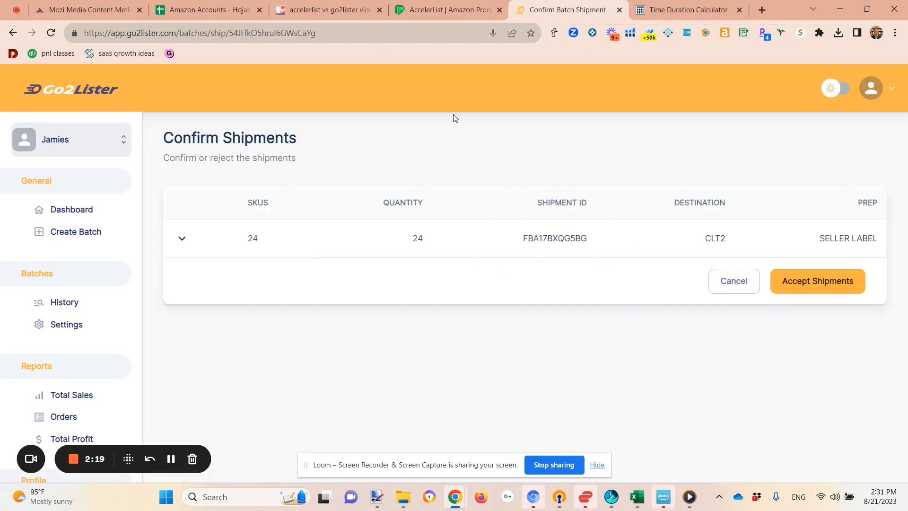
left_click(446, 9)
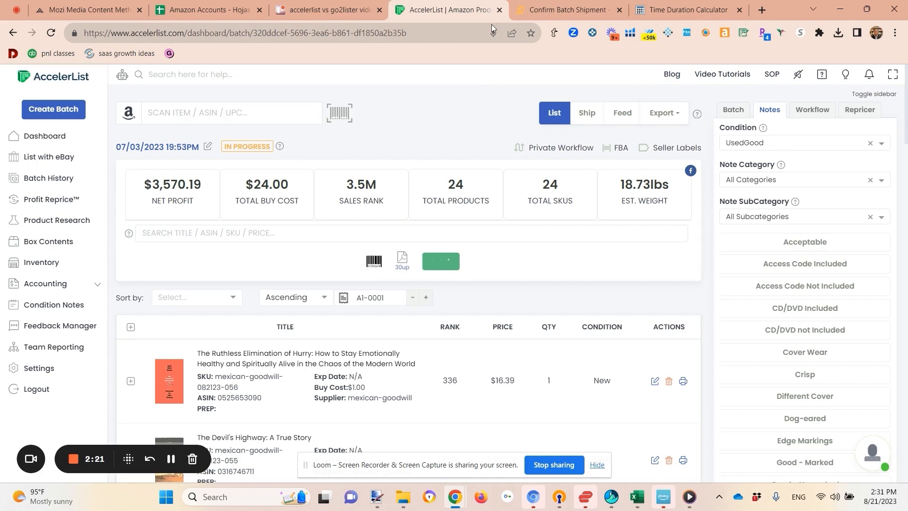
left_click(568, 10)
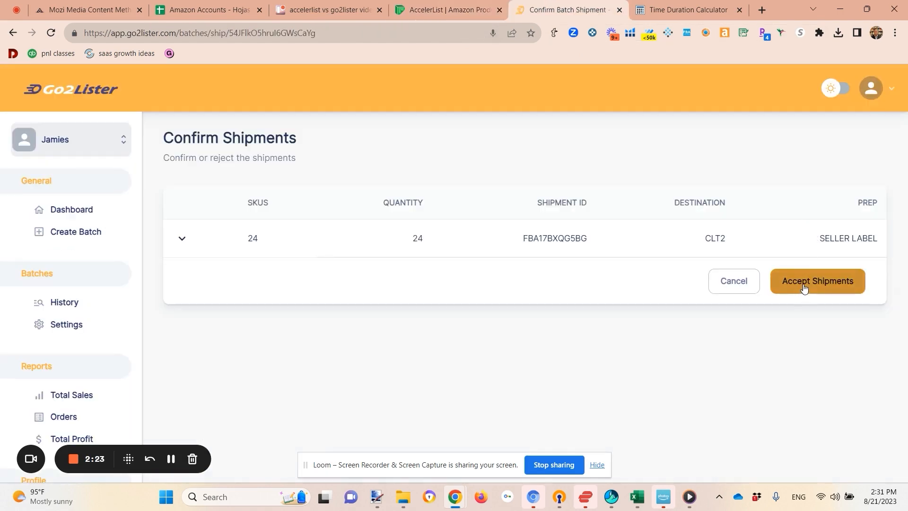
left_click(818, 281)
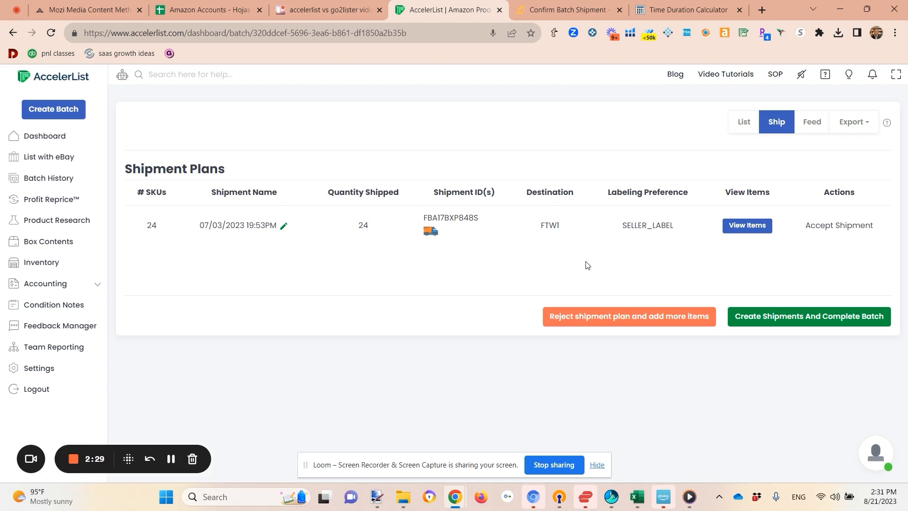
mouse_move(853, 291)
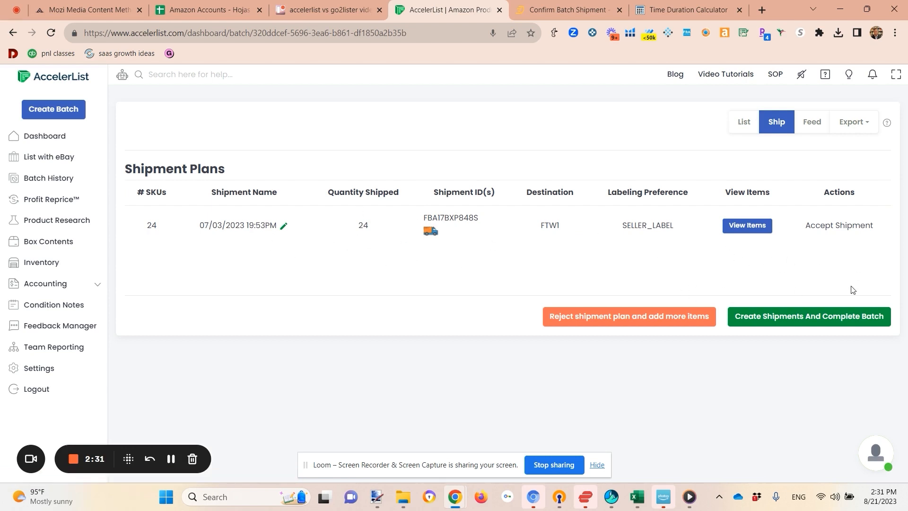
Create the 24-SKU FTW1 shipment and complete the AccelerList batch, then view Batch History
left_click(809, 316)
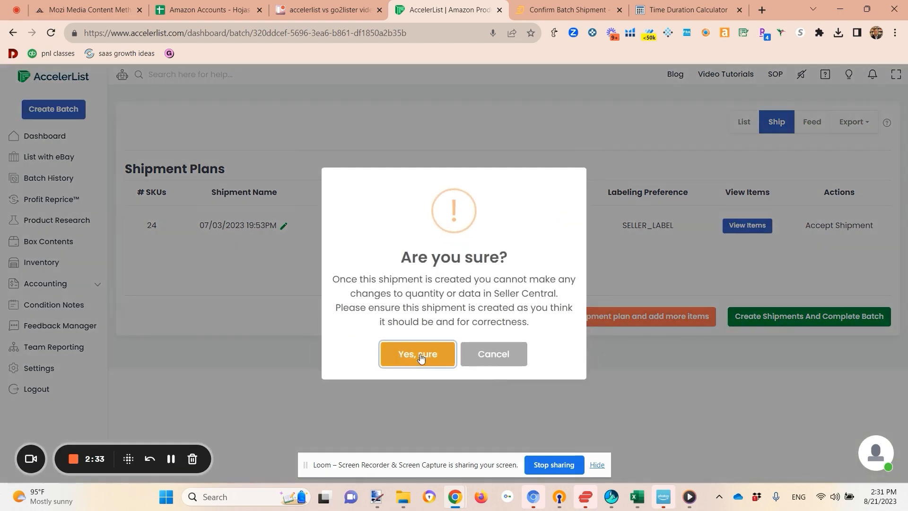
left_click(418, 354)
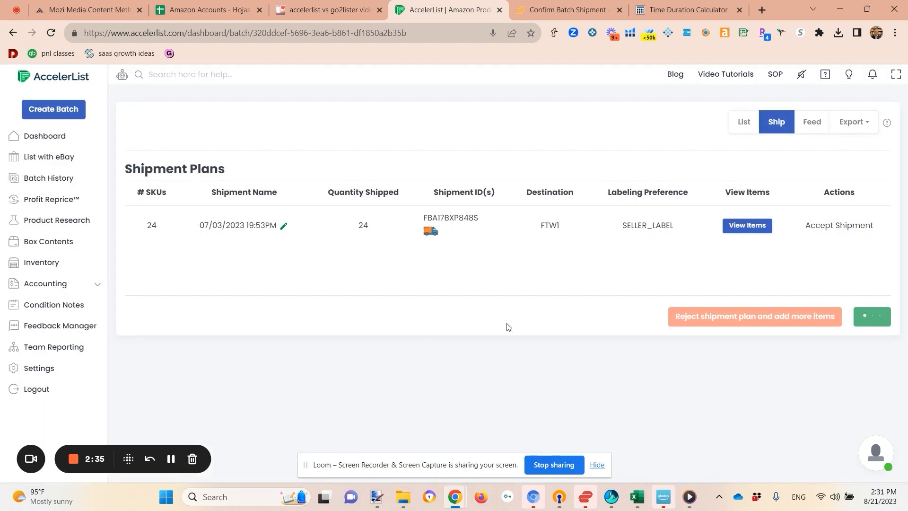
left_click(839, 225)
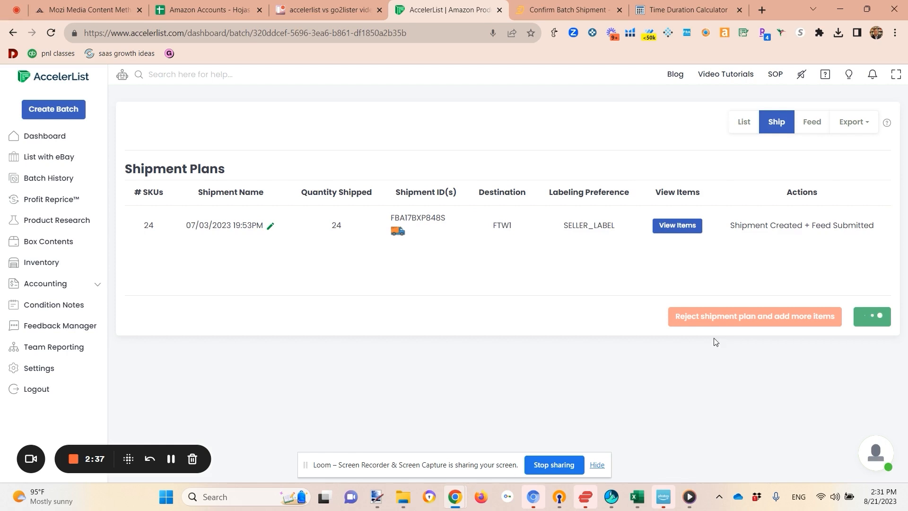
left_click(48, 178)
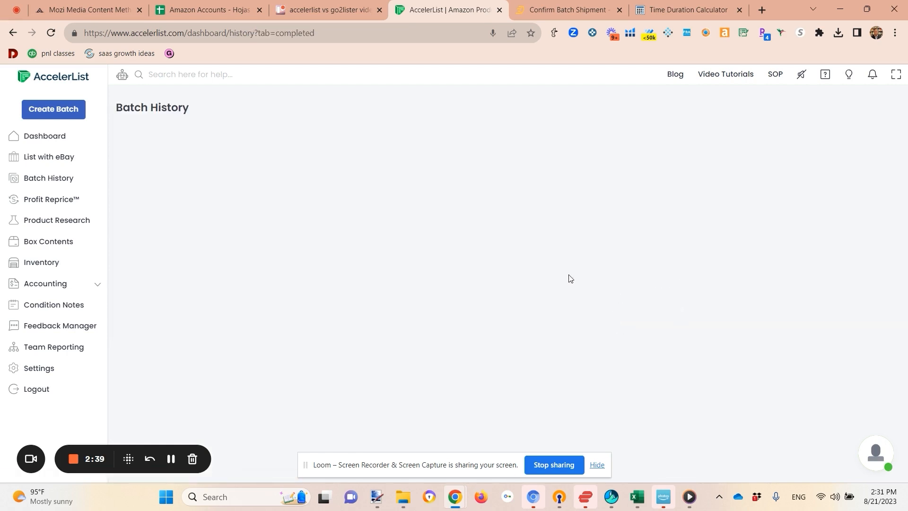
Check Go2Lister's Success page confirming the batch was sent to Amazon, then AccelerList's Batch History
left_click(567, 10)
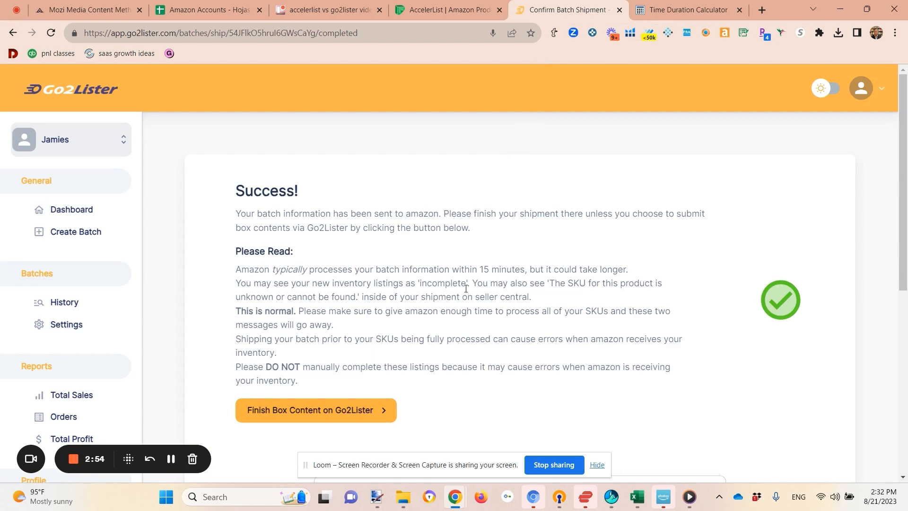
mouse_move(392, 452)
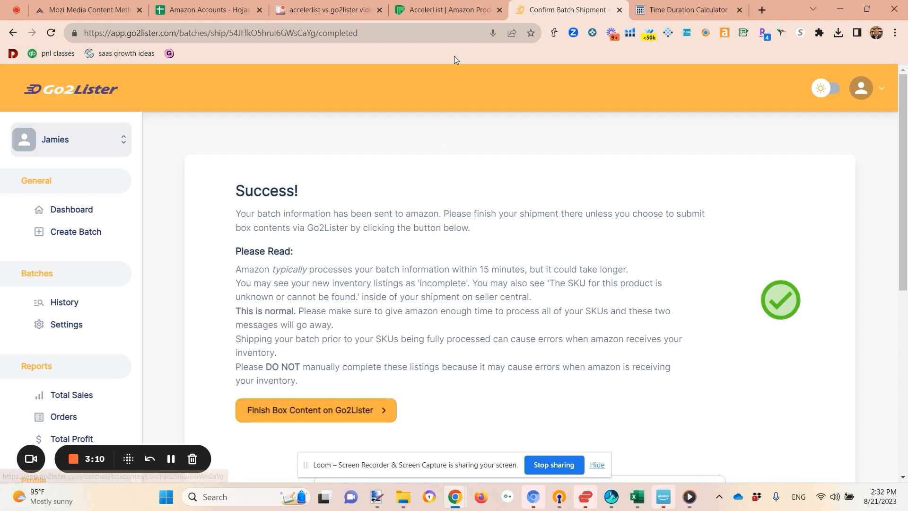
left_click(446, 9)
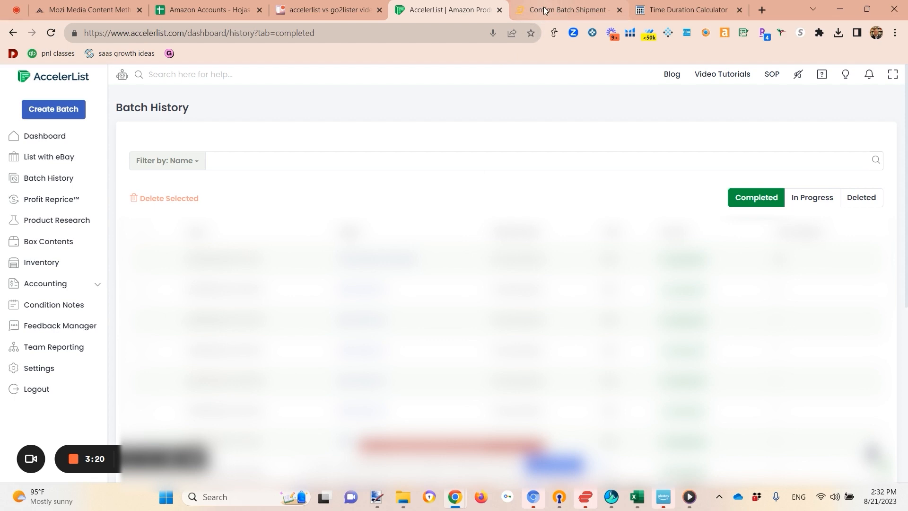
Start Finish Box Content from Go2Lister's success page for the CLT2 shipment
left_click(565, 10)
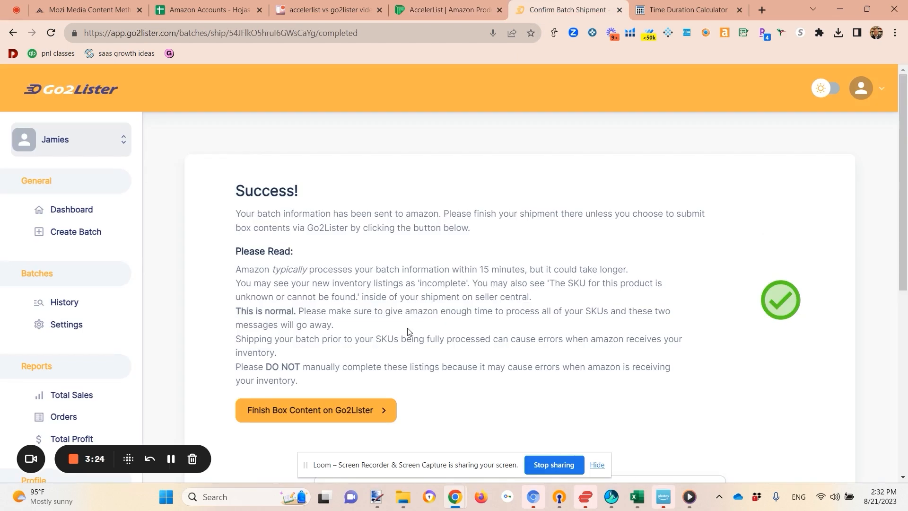
mouse_move(307, 418)
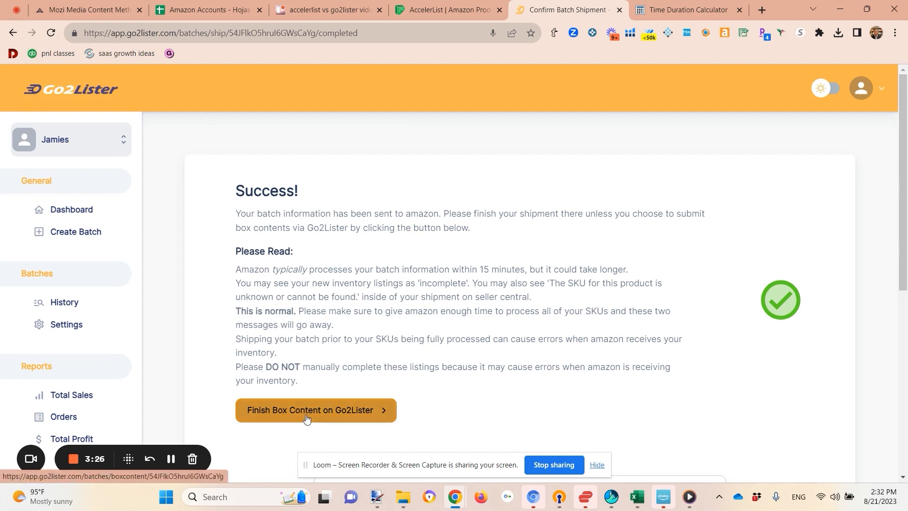
left_click(315, 409)
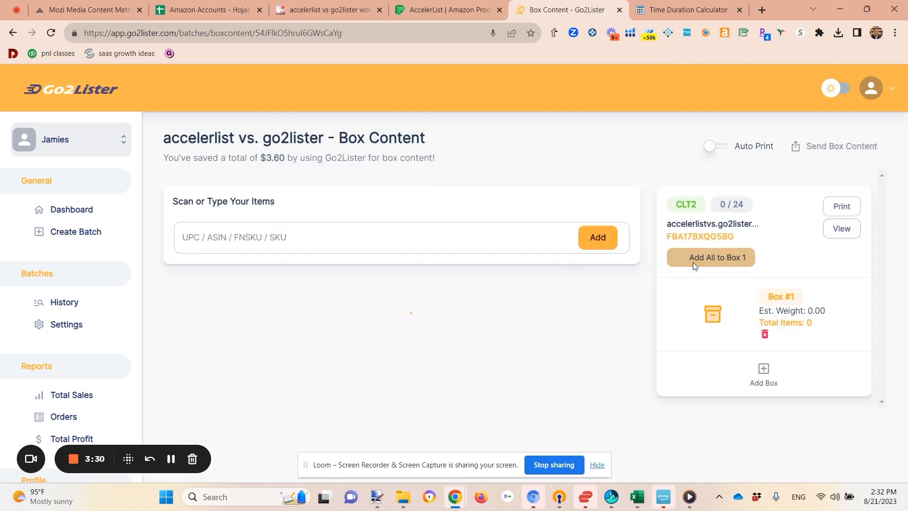
Add all 24 items to Box #1 and send the box content for the shipment
left_click(717, 258)
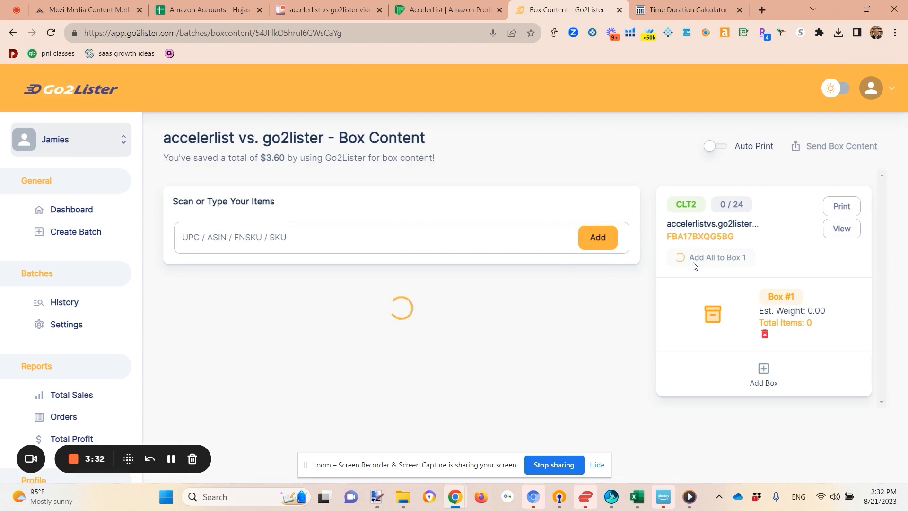
left_click(717, 258)
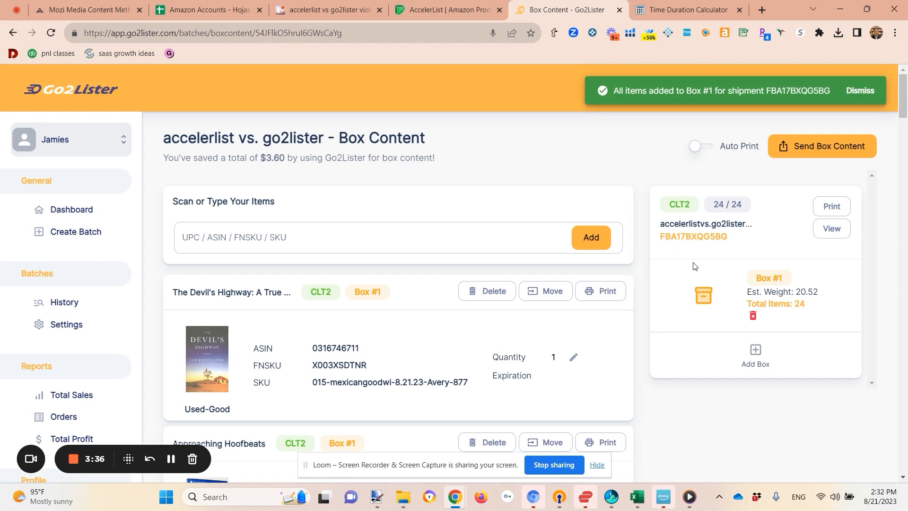
left_click(823, 146)
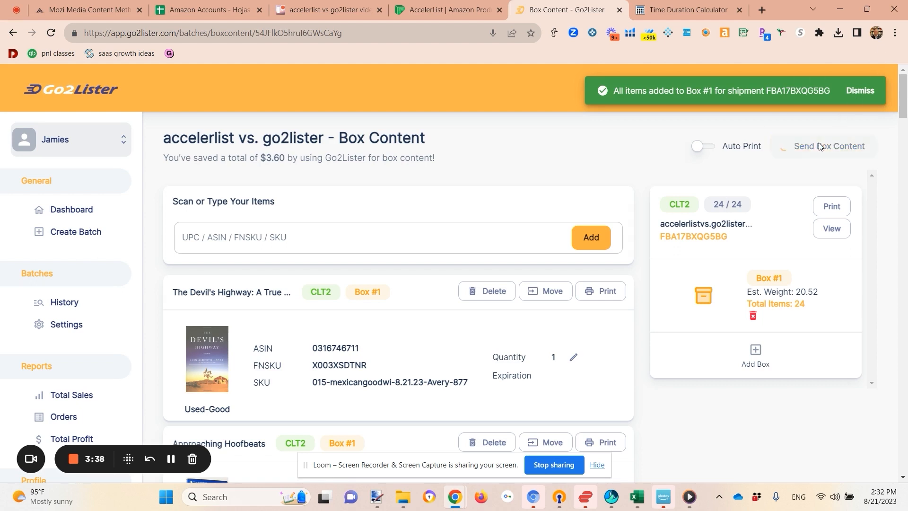
left_click(830, 146)
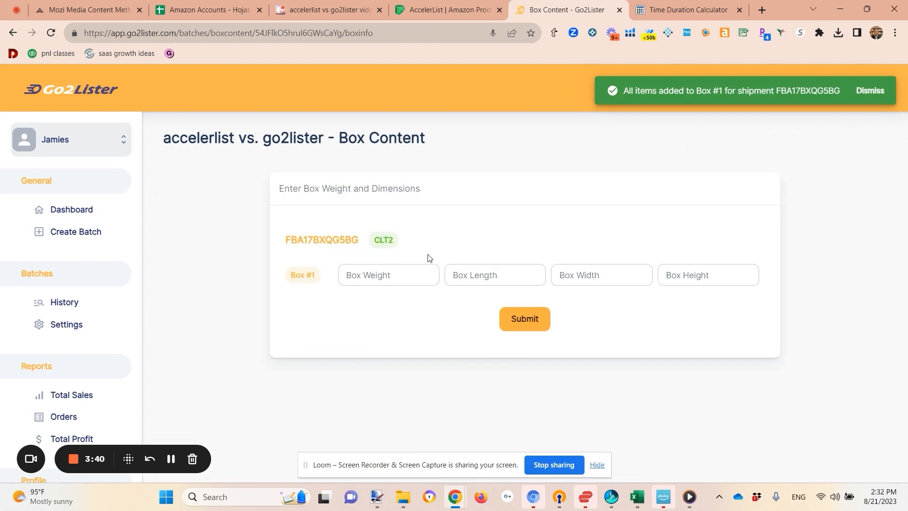
Submit Box #1 with weight 45 and dimensions 12 × 16 × 12, then switch to AccelerList
left_click(388, 275)
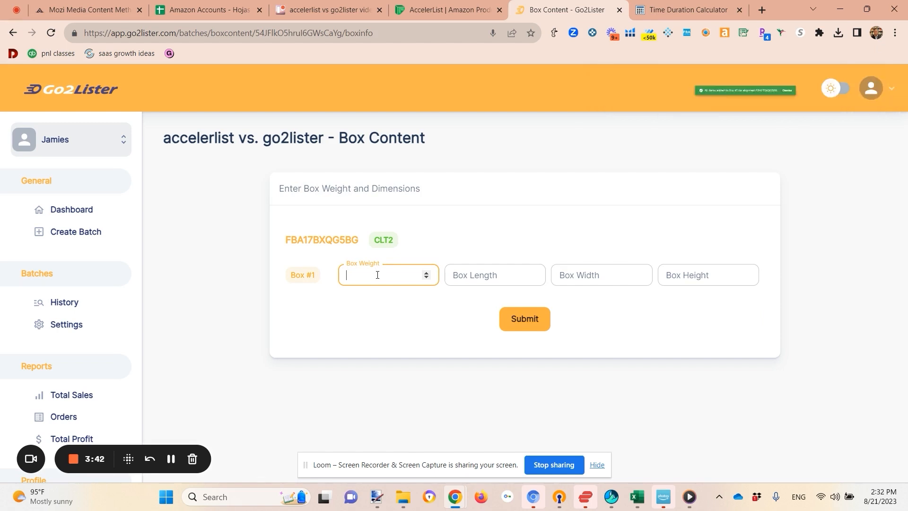
type("45")
left_click(495, 274)
type("12")
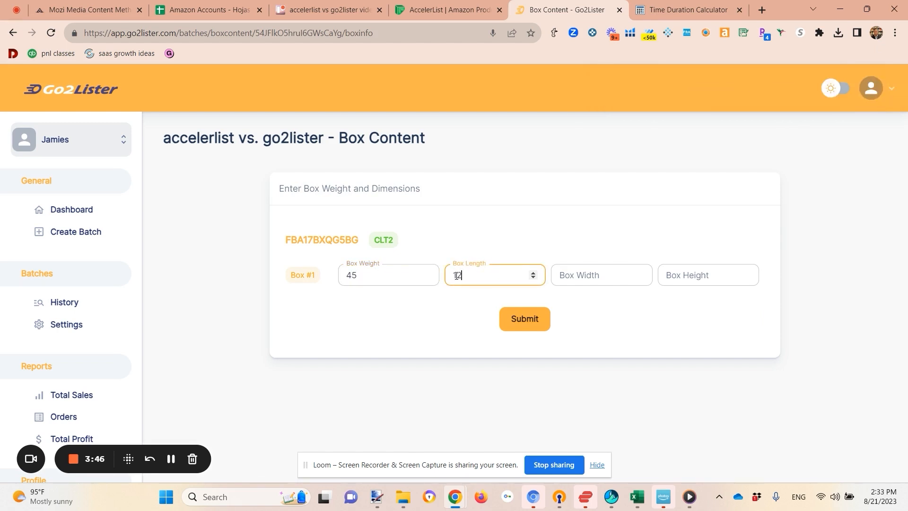
type("1")
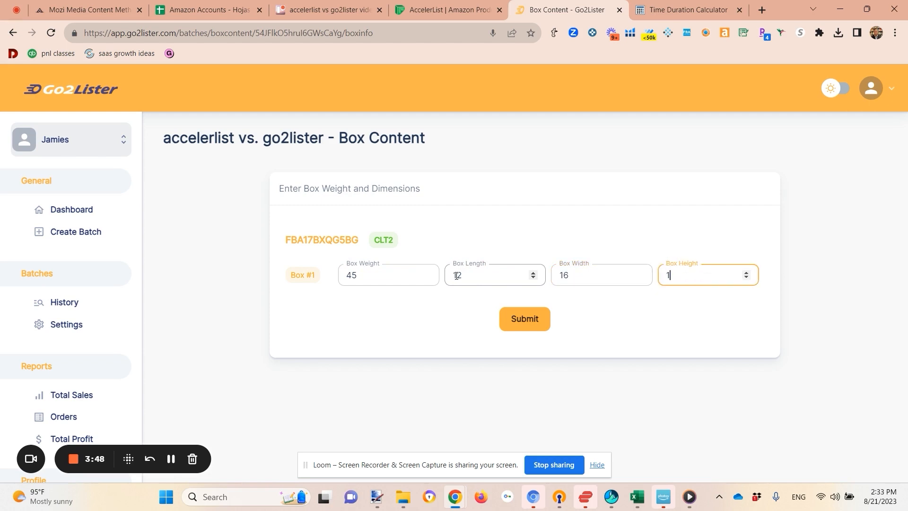
type("2")
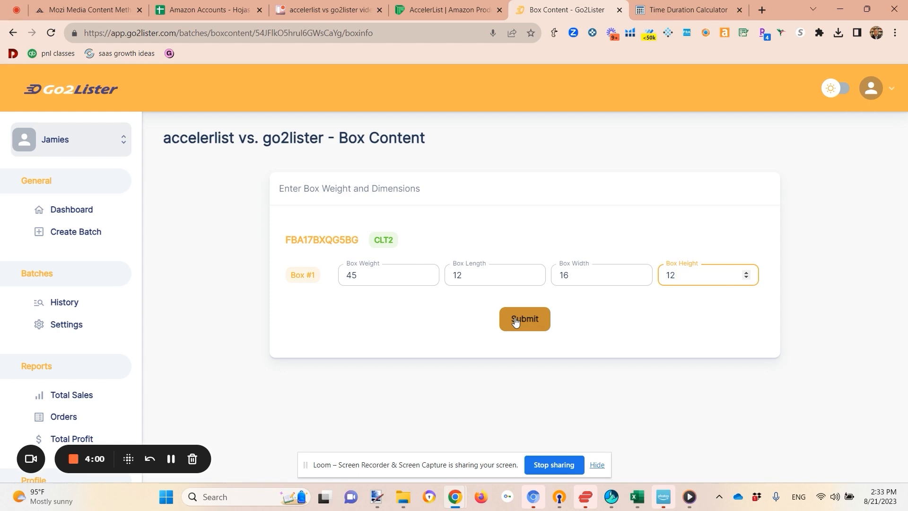
left_click(707, 275)
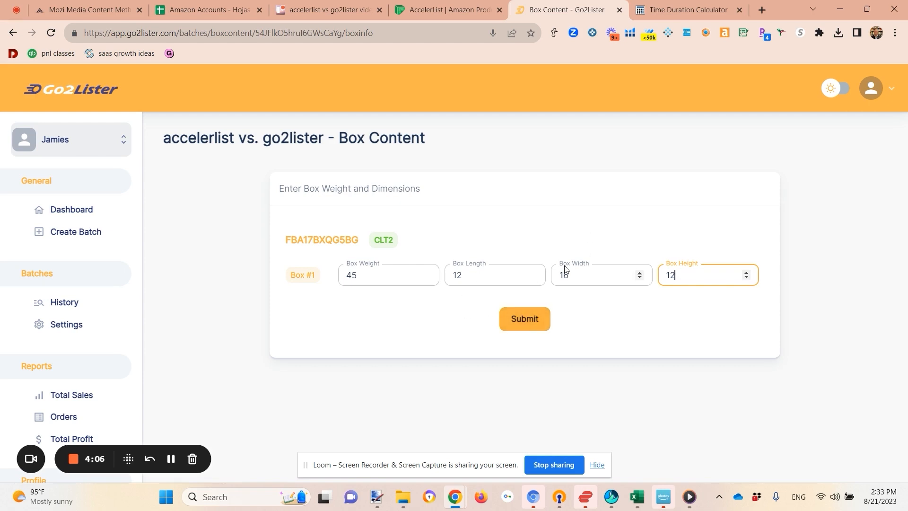
left_click(446, 10)
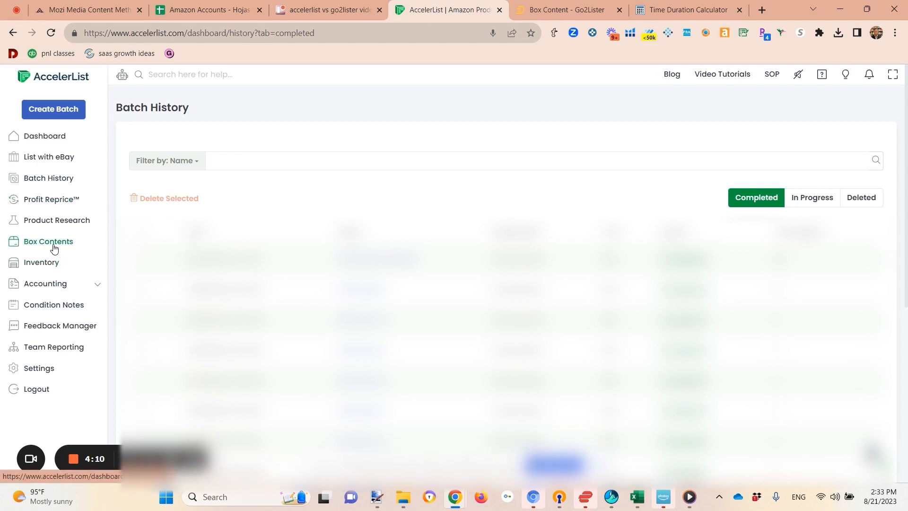
Select the 145-item shipment in AccelerList's Box Contents Manager
left_click(49, 241)
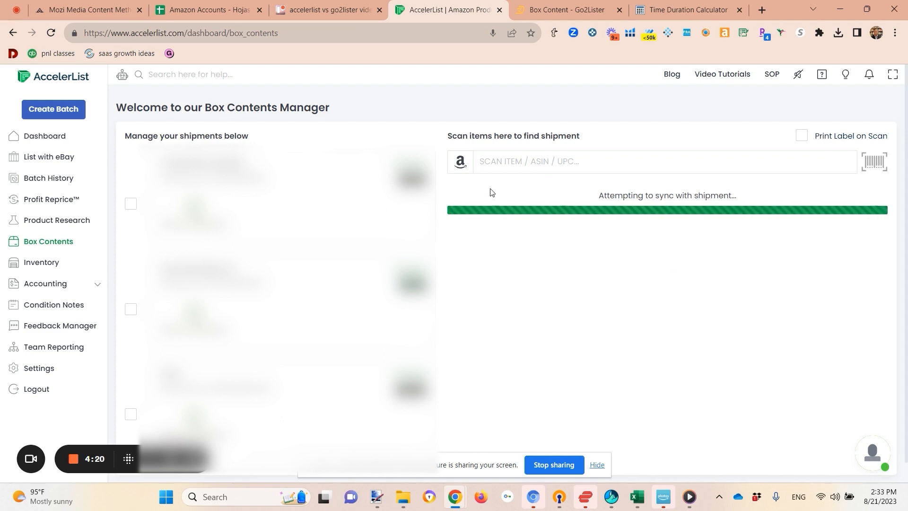
left_click(131, 226)
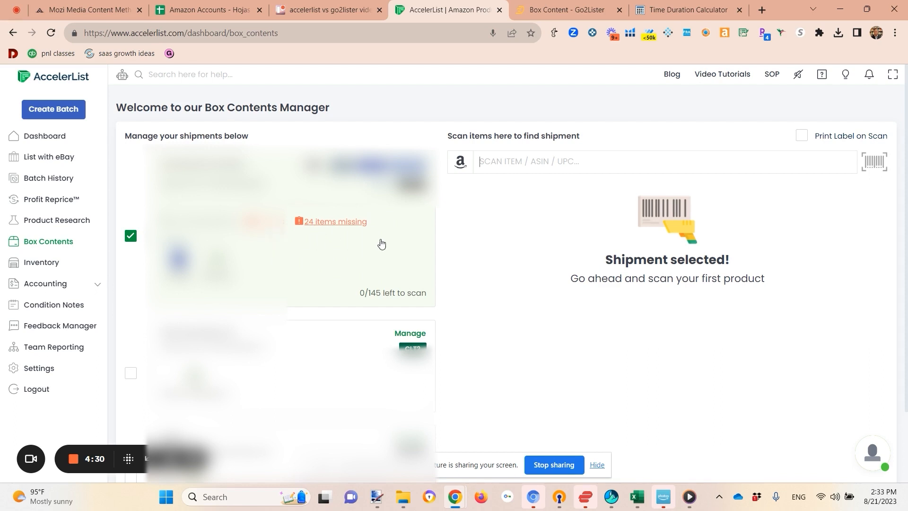
mouse_move(352, 218)
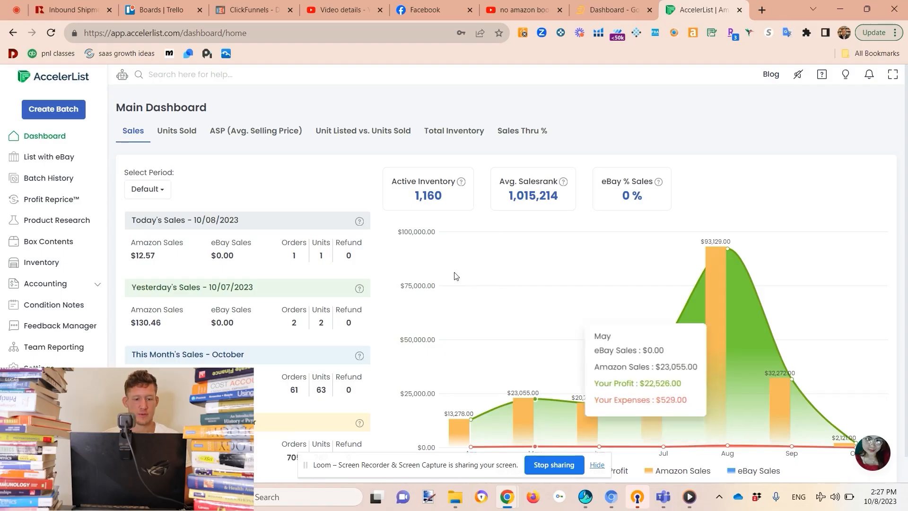
mouse_move(600, 347)
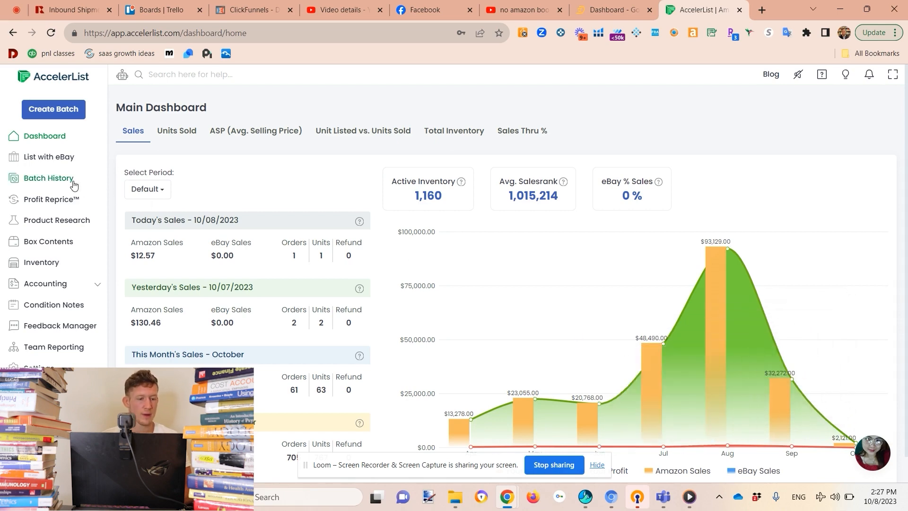
Review in-progress batches and the sales dashboard (1,160 active inventory), then go to Inventory
left_click(48, 178)
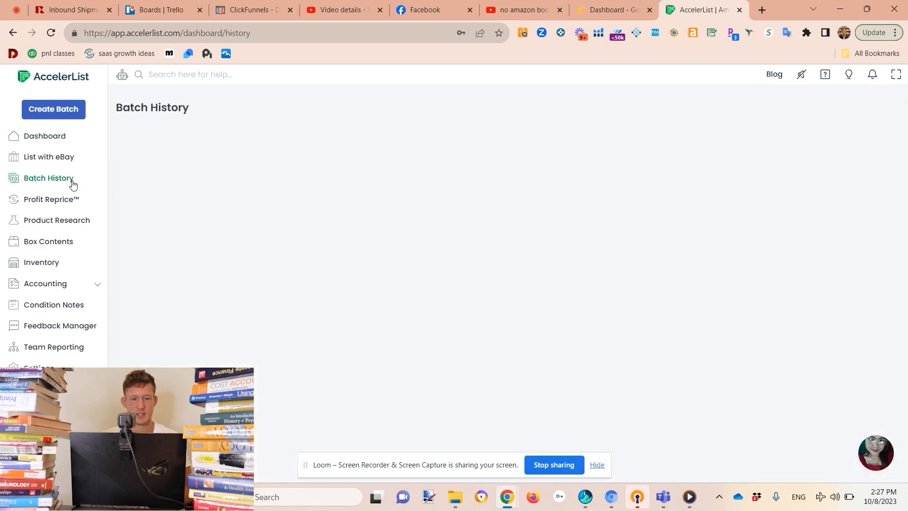
left_click(48, 178)
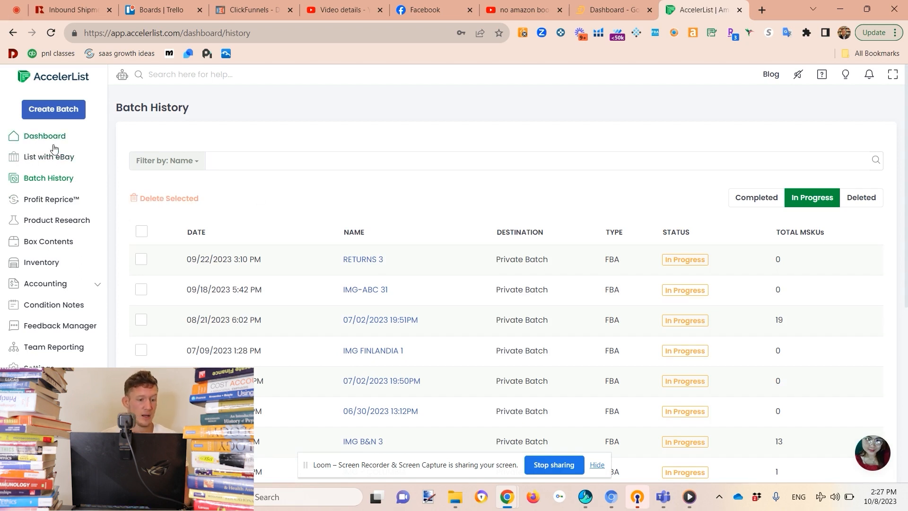
left_click(44, 135)
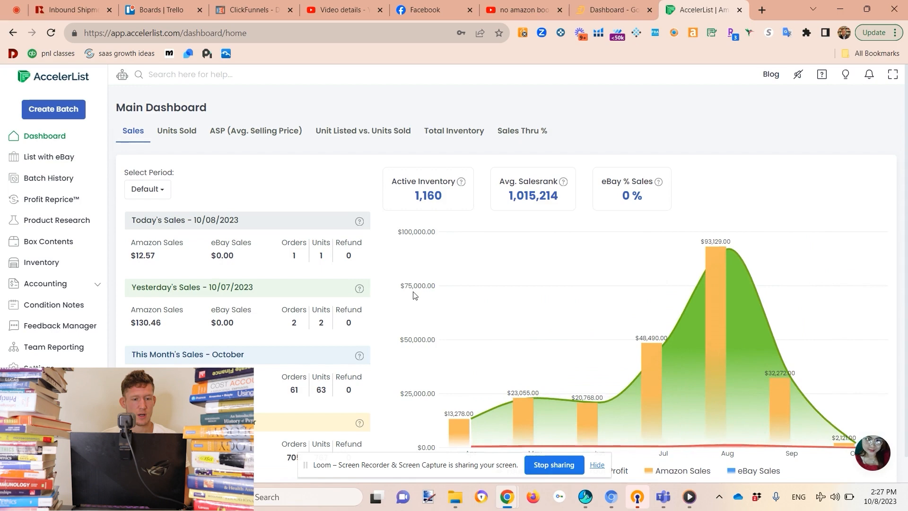
scroll("down", 3)
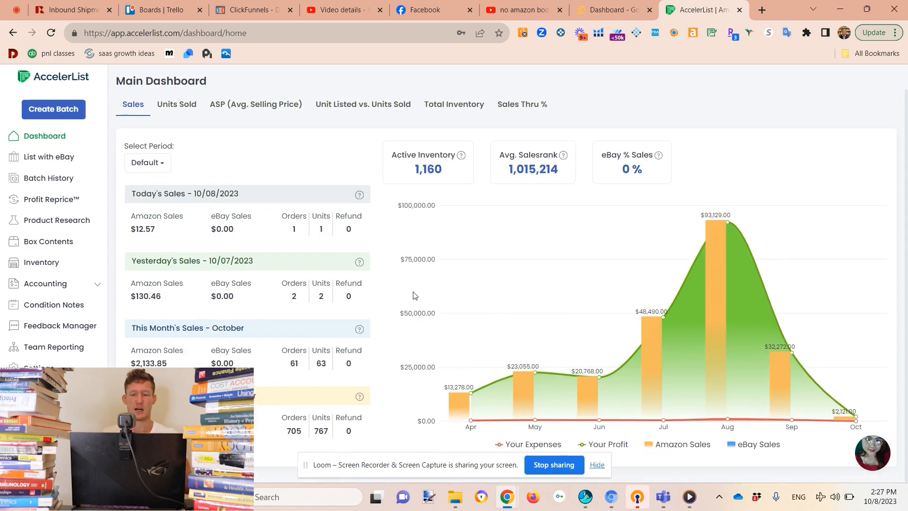
mouse_move(534, 372)
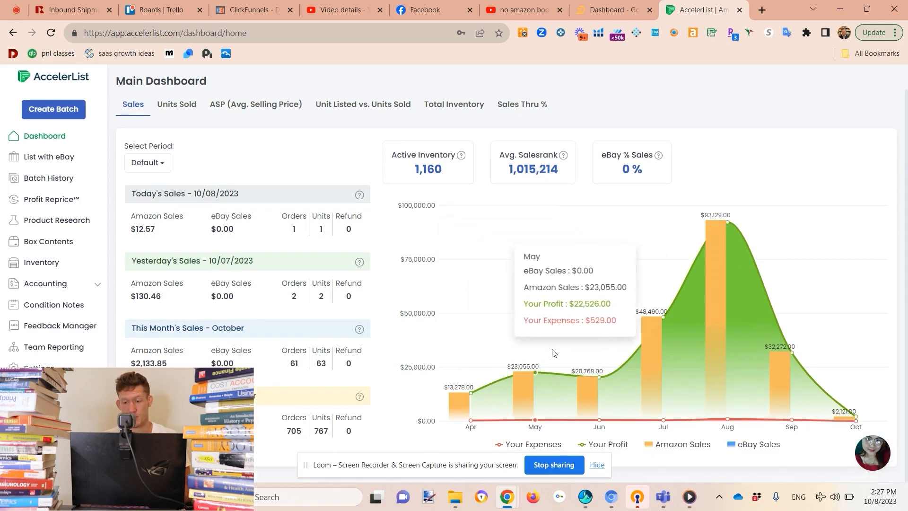
mouse_move(86, 273)
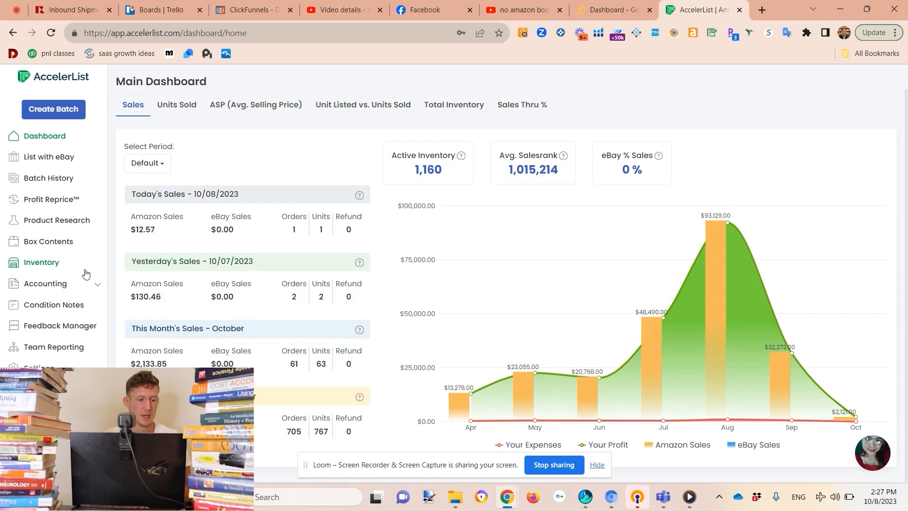
left_click(41, 262)
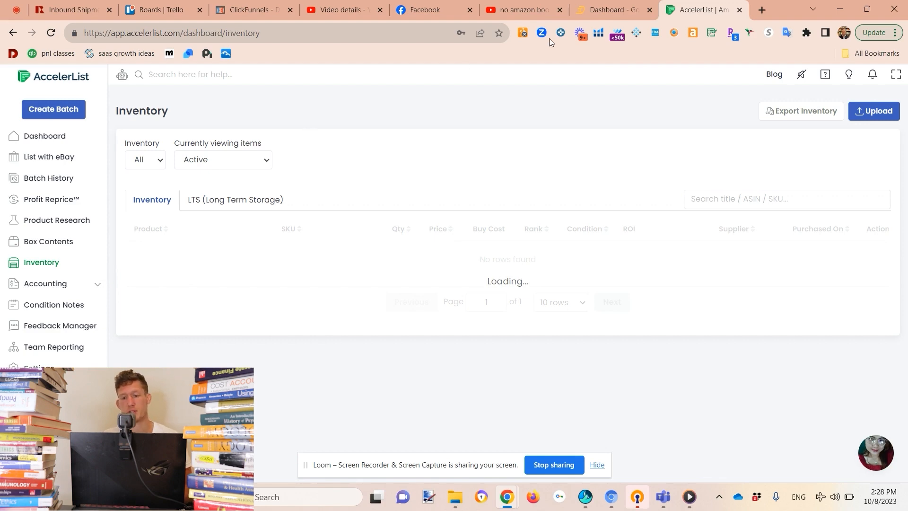
Review Go2Lister's dashboard charts: $122.95k sales, $80.15k profit, 4,016 items sold, 3,822 orders, $31 average price
left_click(608, 10)
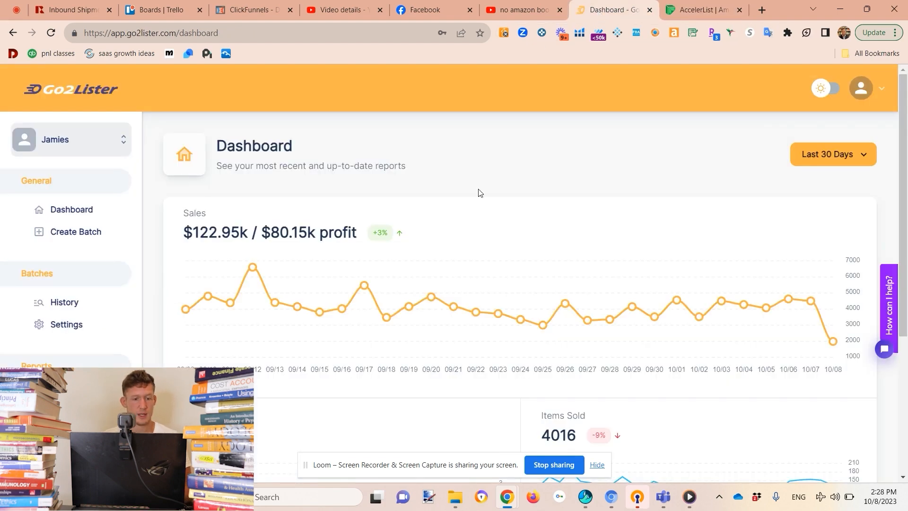
scroll("down", 3)
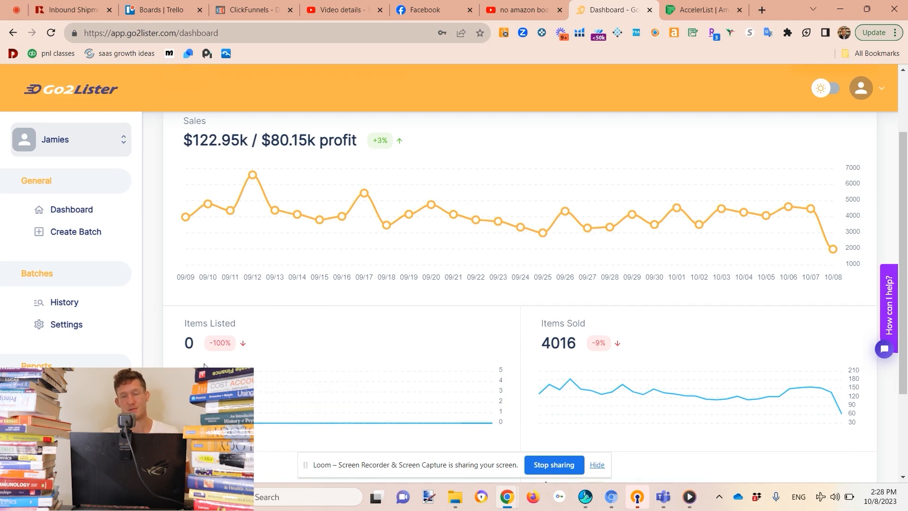
mouse_move(208, 364)
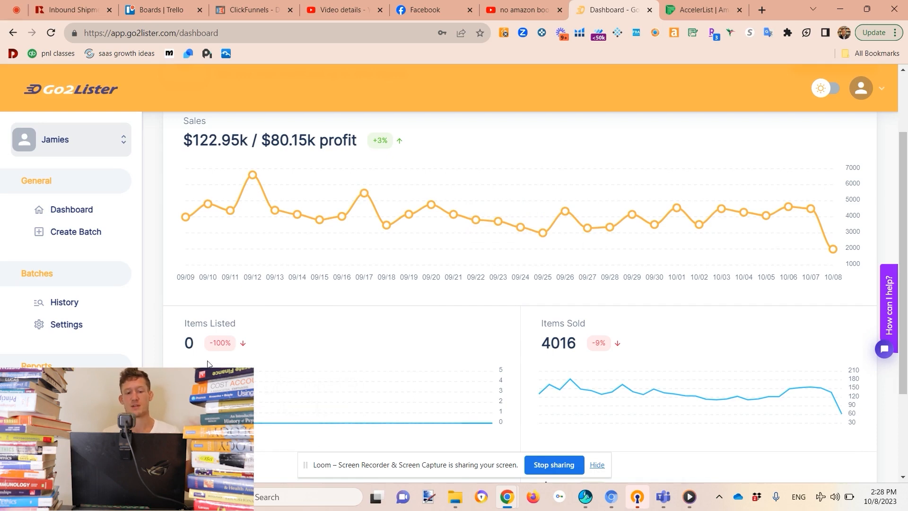
scroll("down", 3)
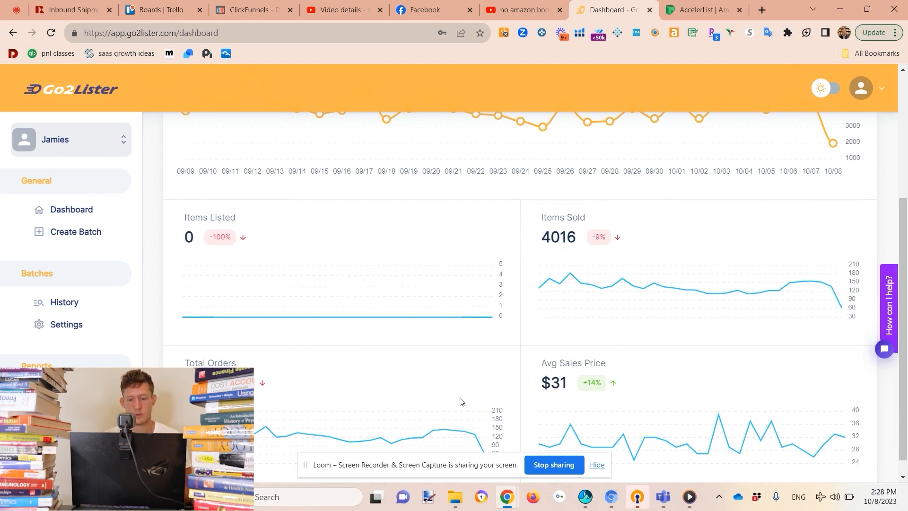
scroll("down", 3)
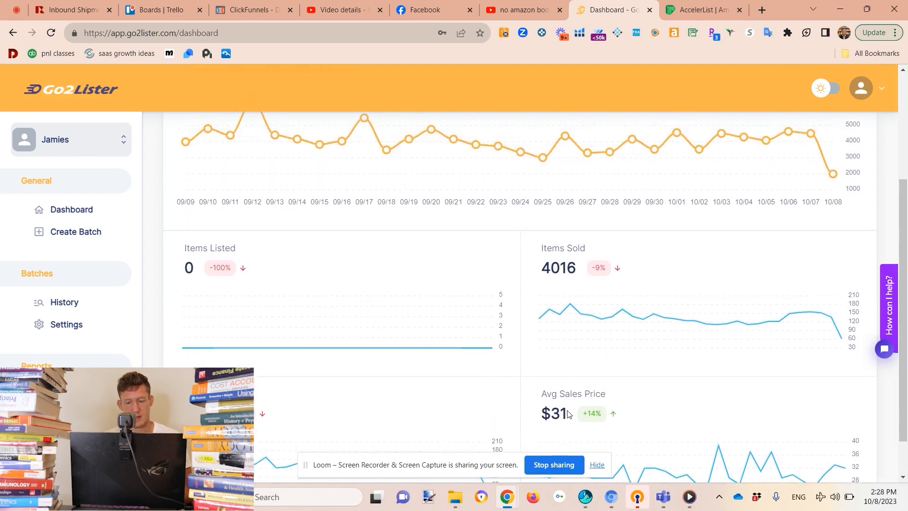
scroll("down", 3)
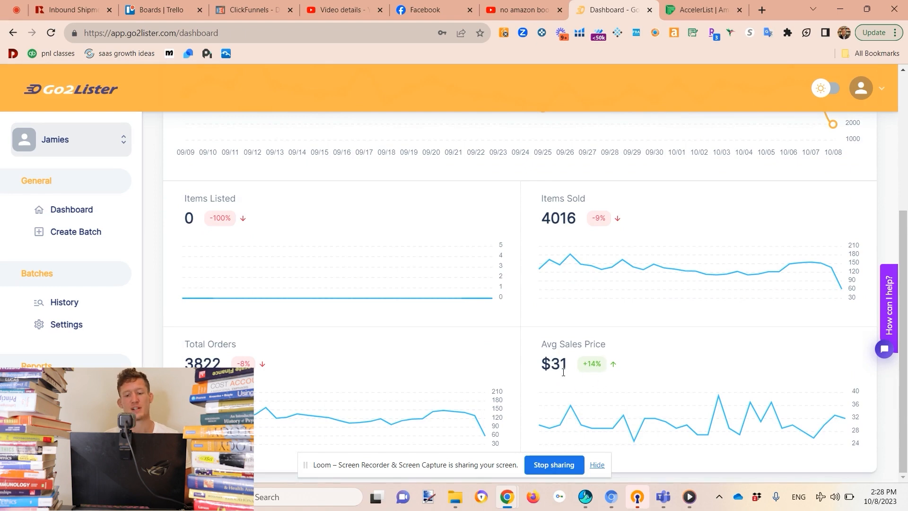
scroll("up", 3)
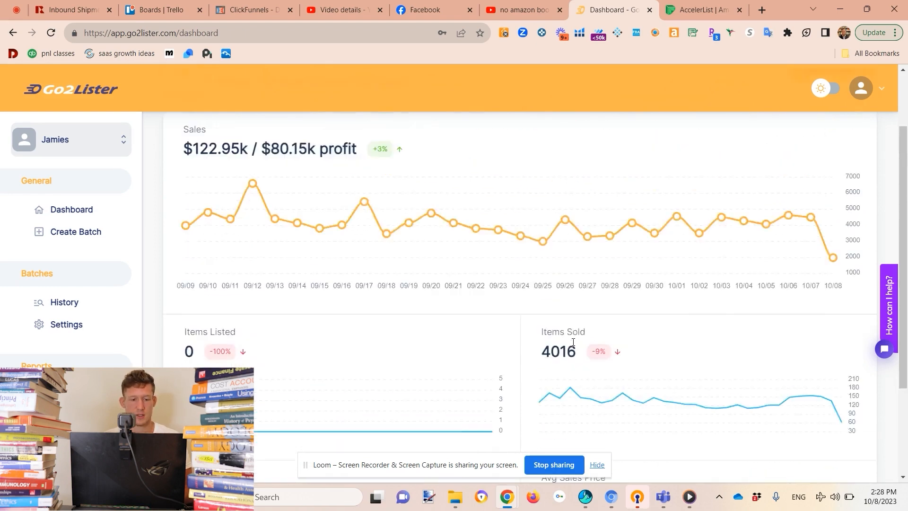